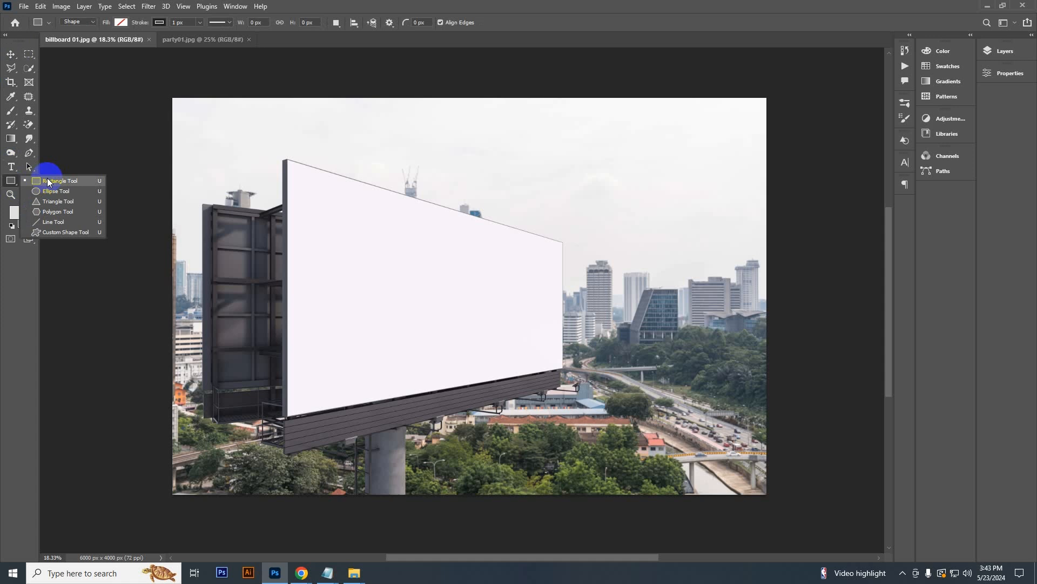
Draw a white rectangle over the billboard face and convert its layer to a smart object
click(58, 180)
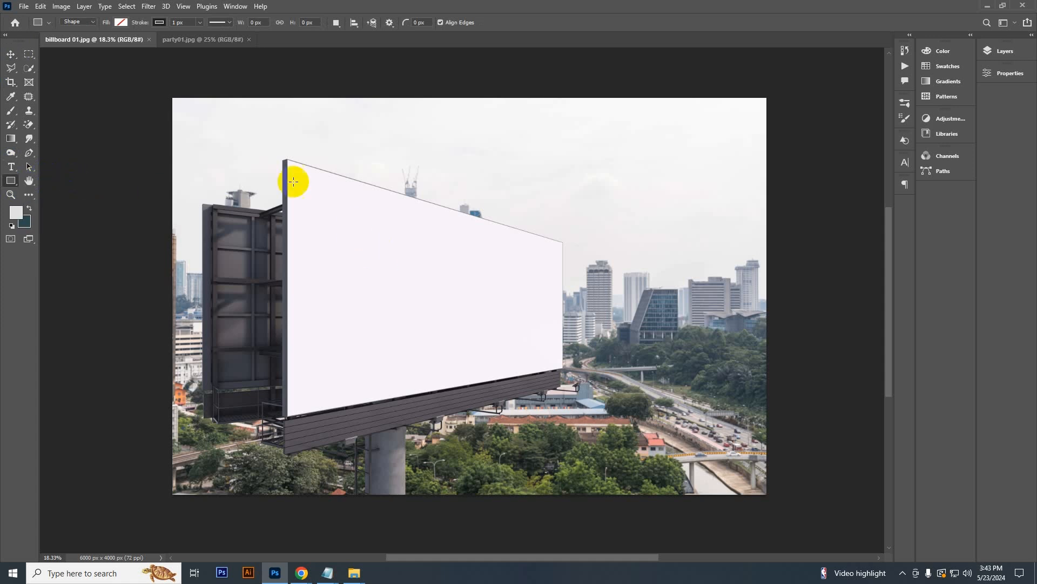
drag(292, 182, 565, 364)
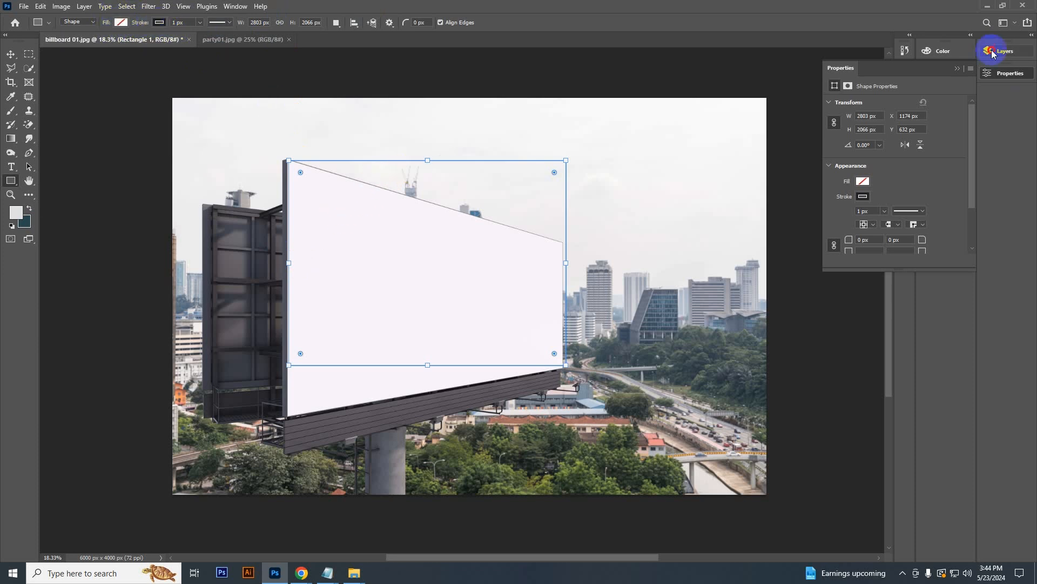
click(998, 51)
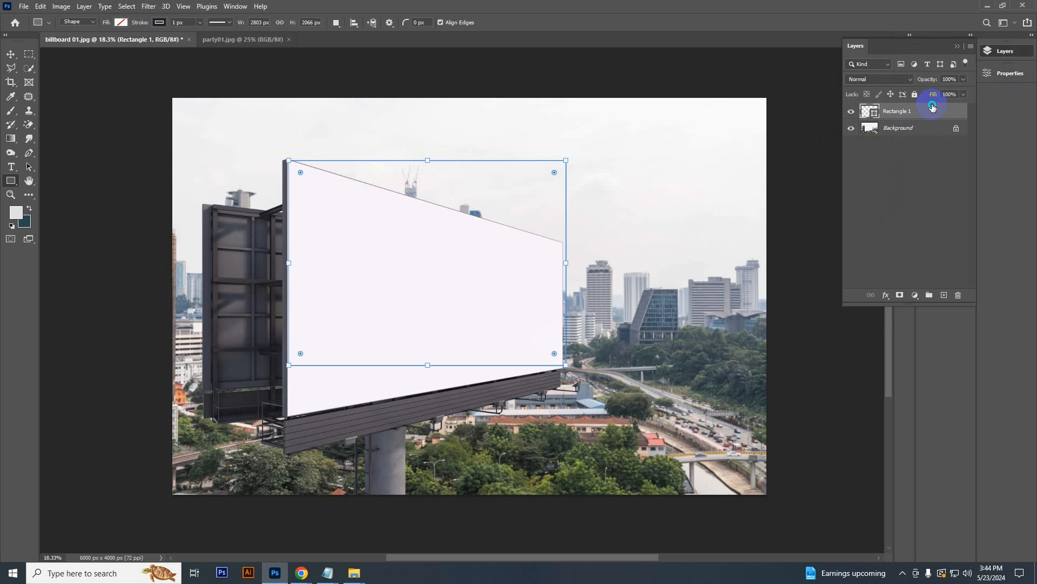
right_click(911, 110)
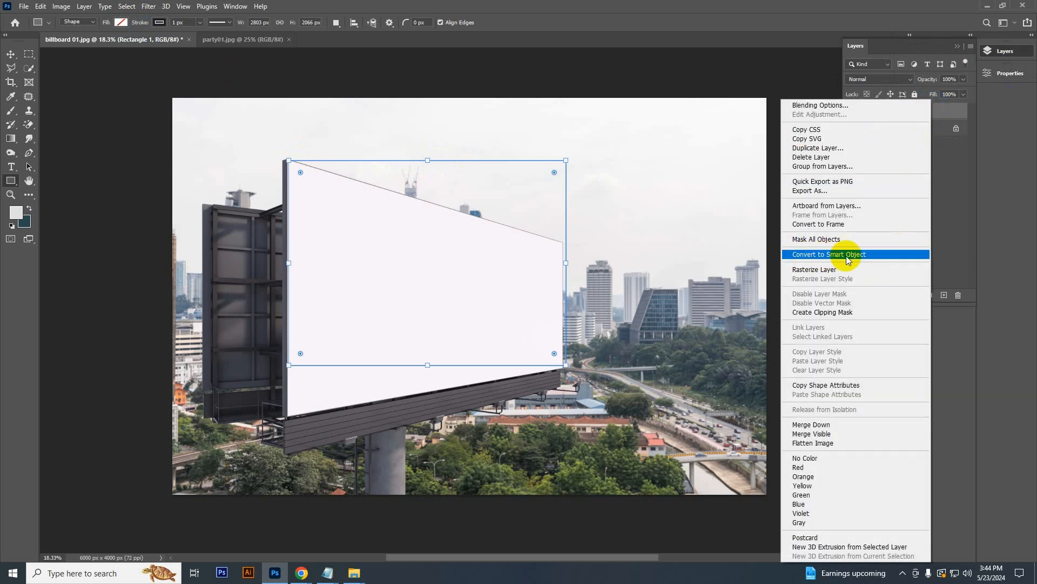
click(829, 254)
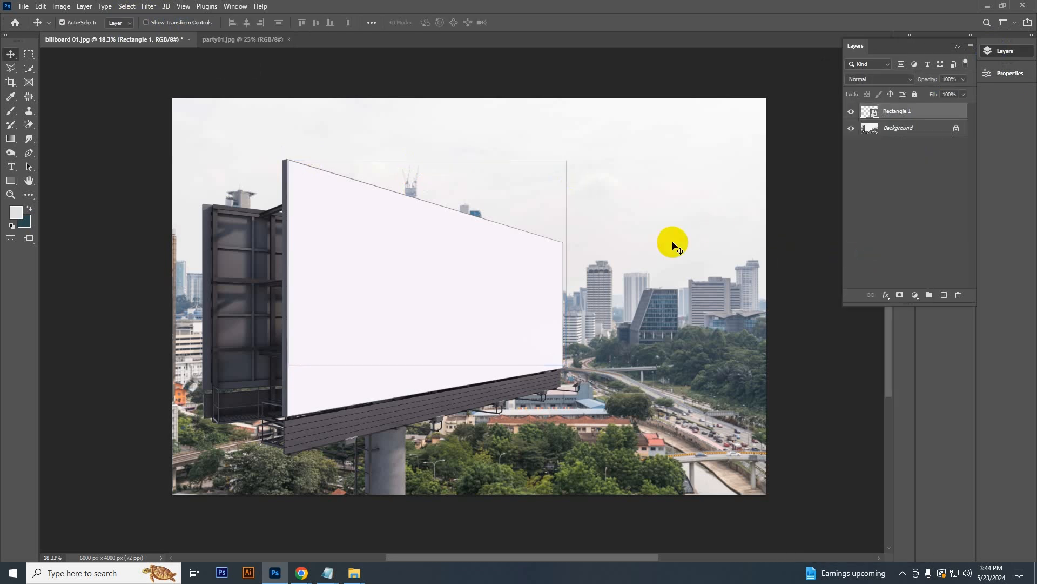
Free-transform the rectangle, dragging its corners onto the billboard's corners in perspective
key(Ctrl+T)
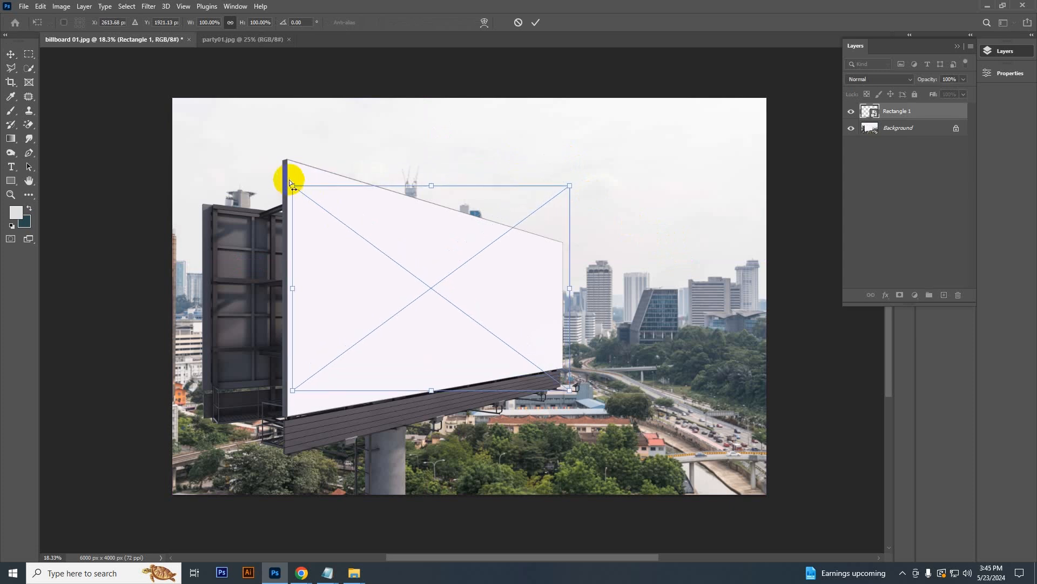
drag(292, 185, 290, 163)
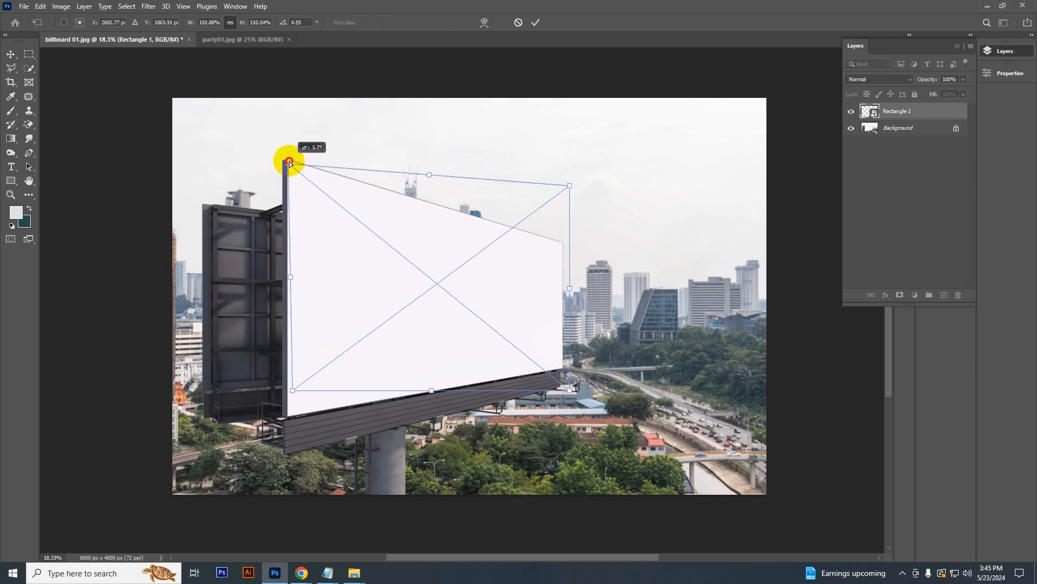
drag(289, 164, 289, 415)
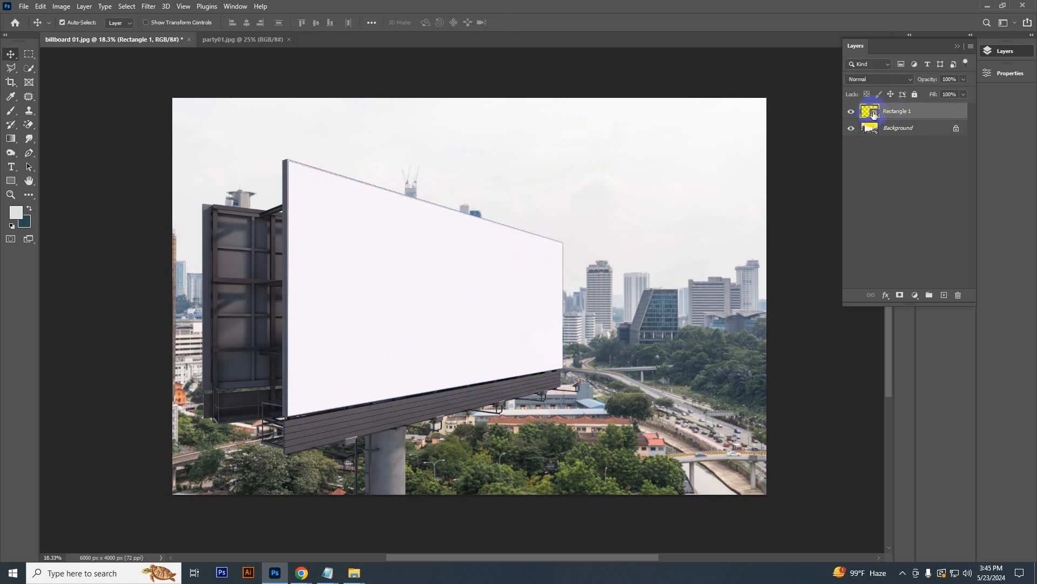
Paste the party01 design into Rectangle 1.psb, scale it to fill, and commit
double_click(870, 110)
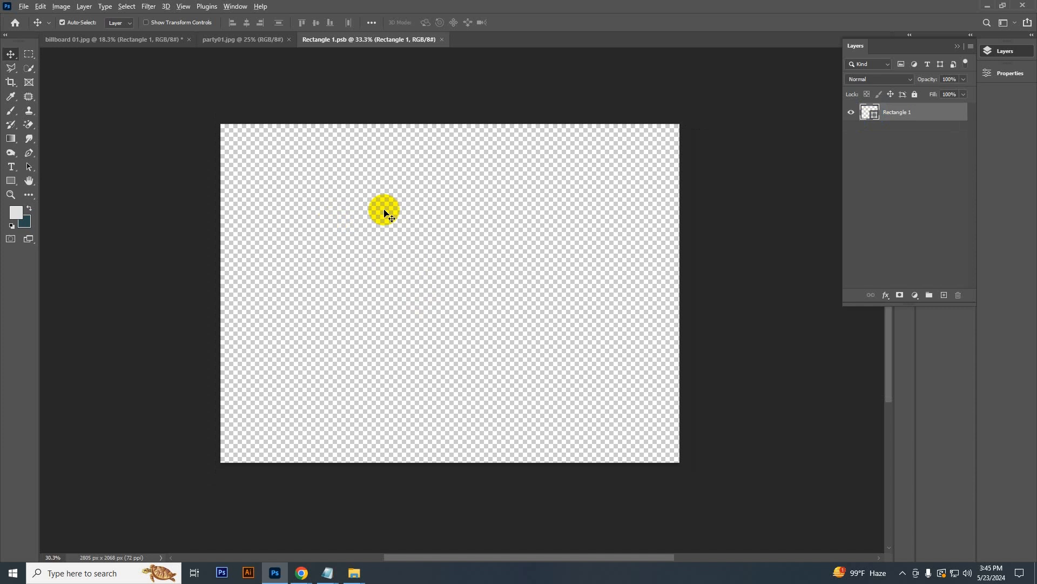
click(243, 39)
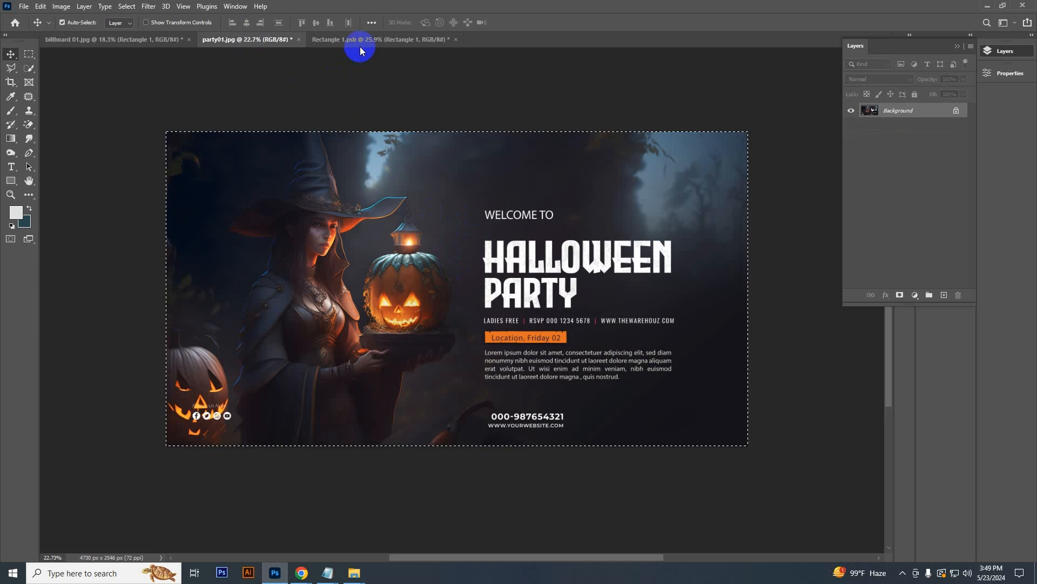
click(386, 39)
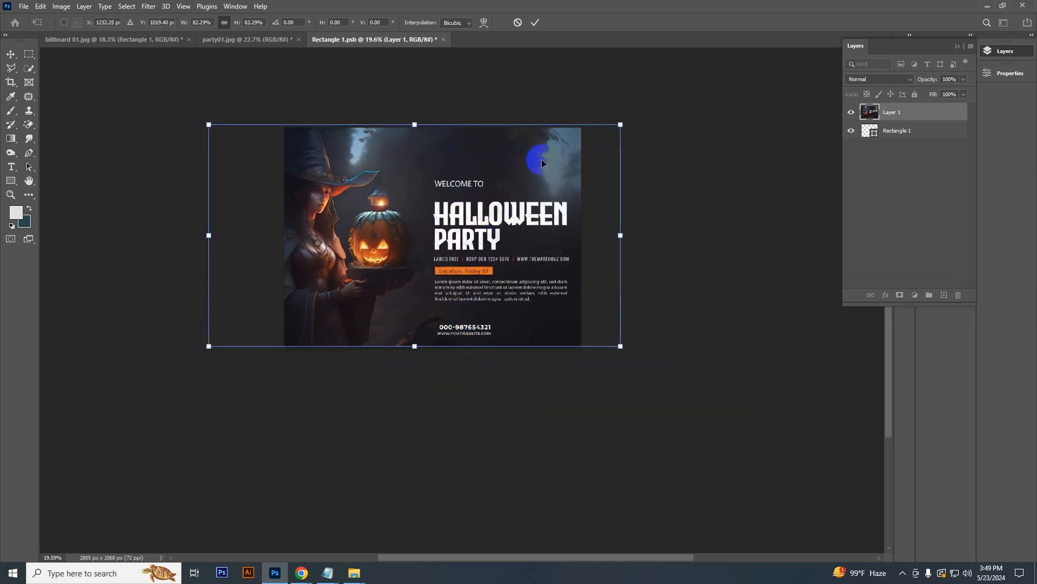
click(26, 6)
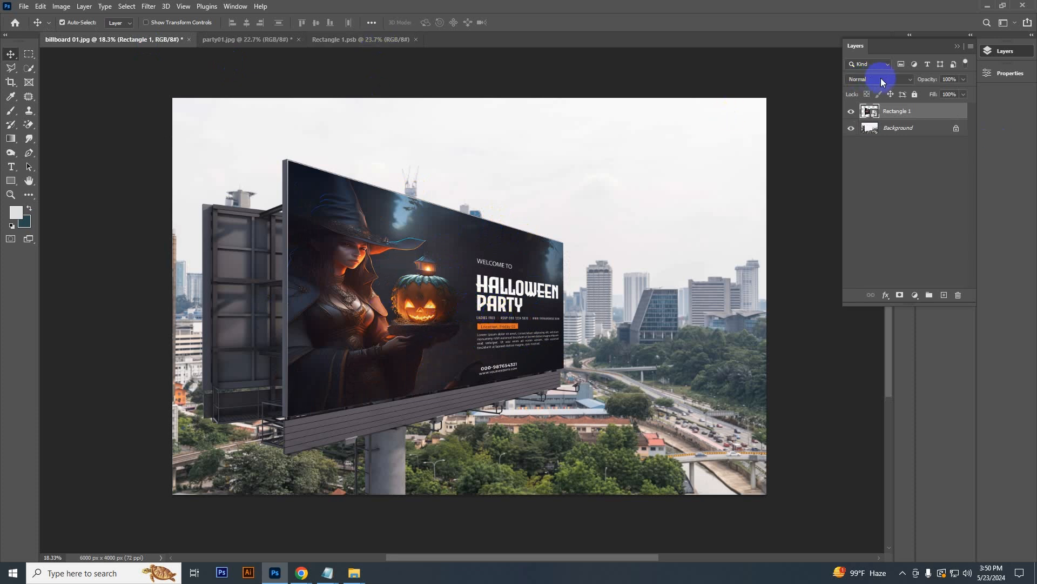
Set the Rectangle 1 layer's blend mode to Multiply
click(882, 78)
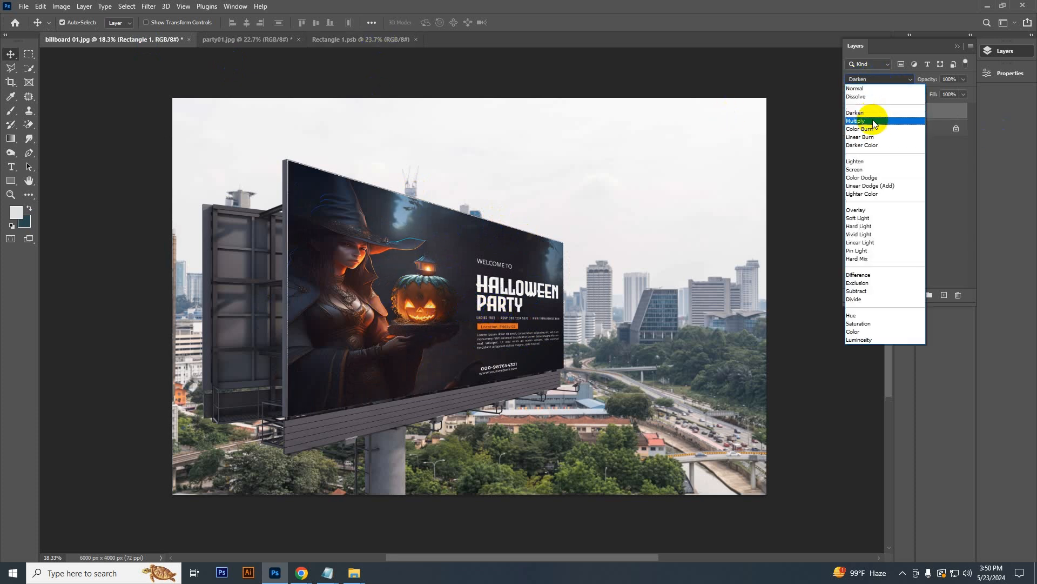
click(856, 121)
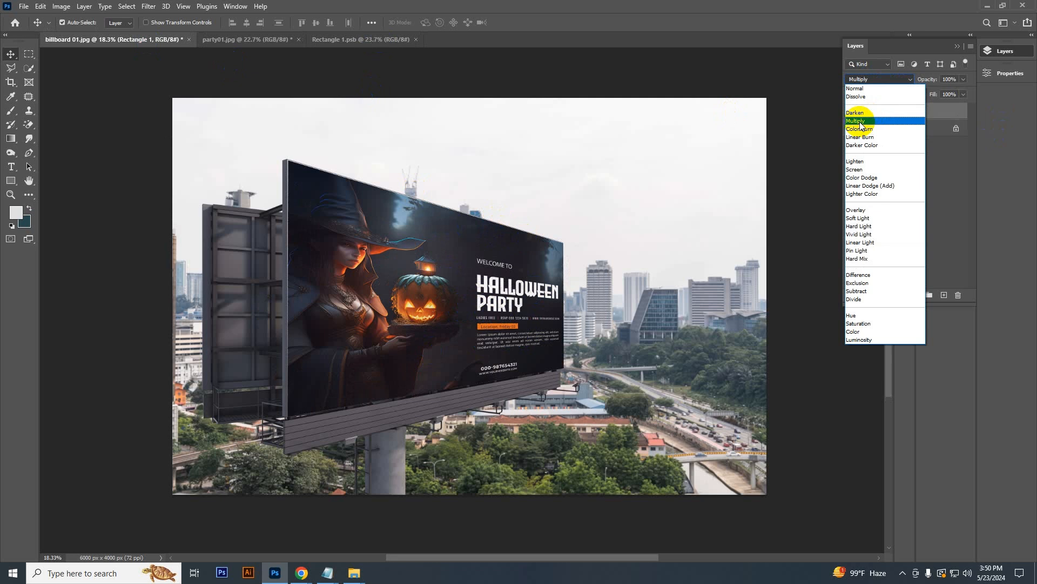
click(860, 121)
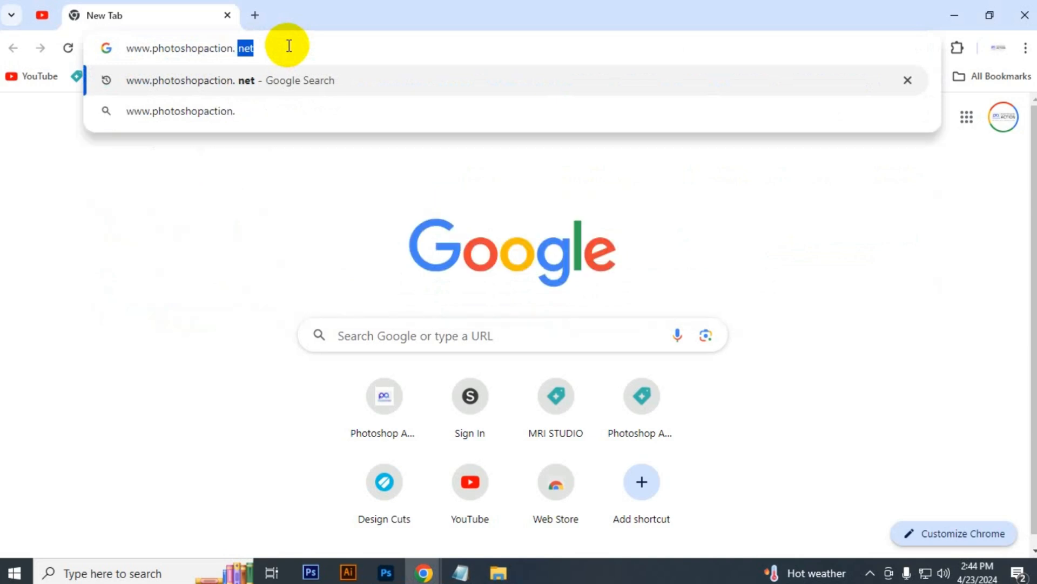
key(Enter)
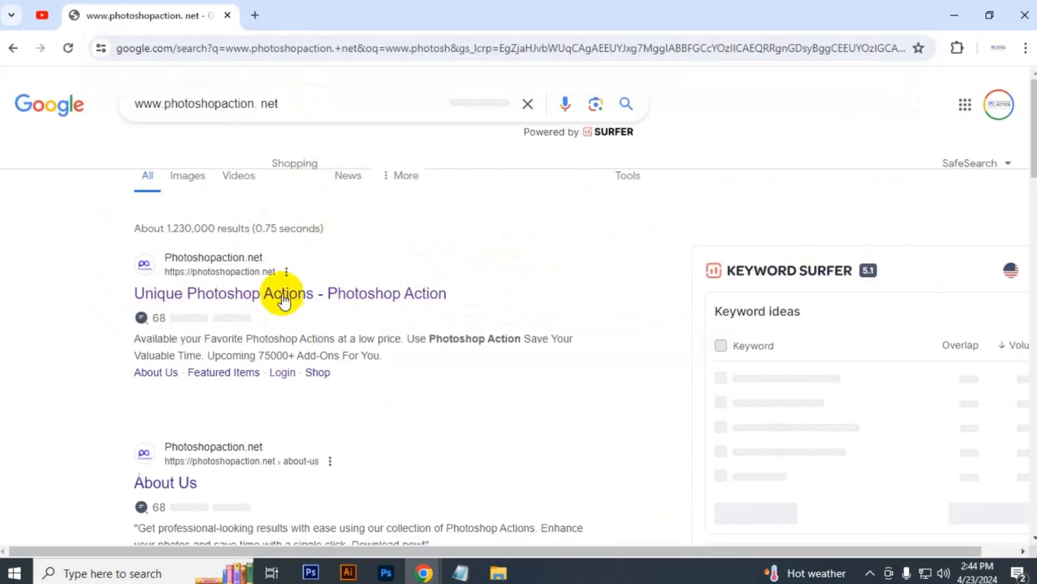
mouse_move(277, 301)
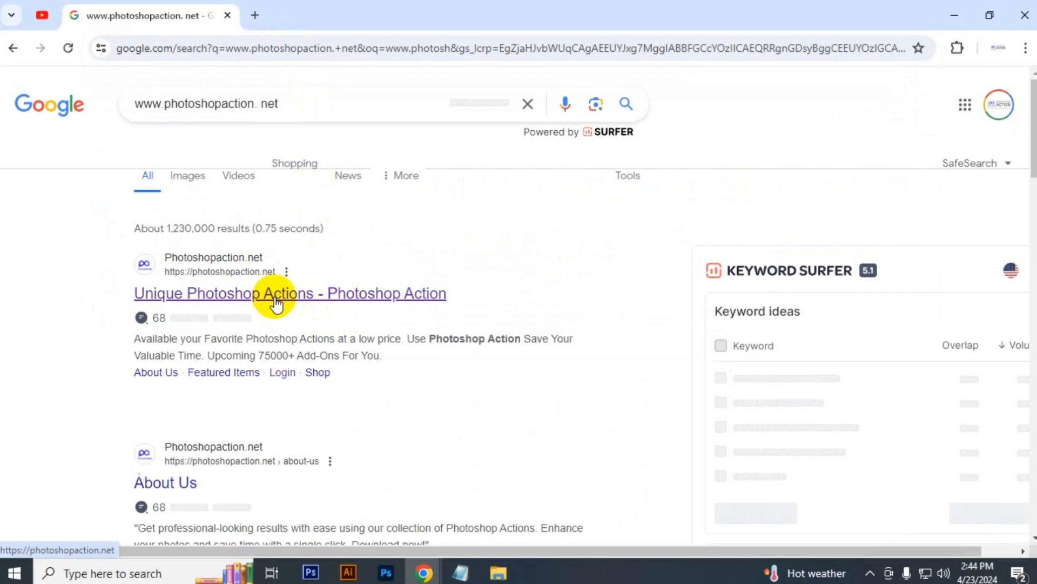
click(278, 294)
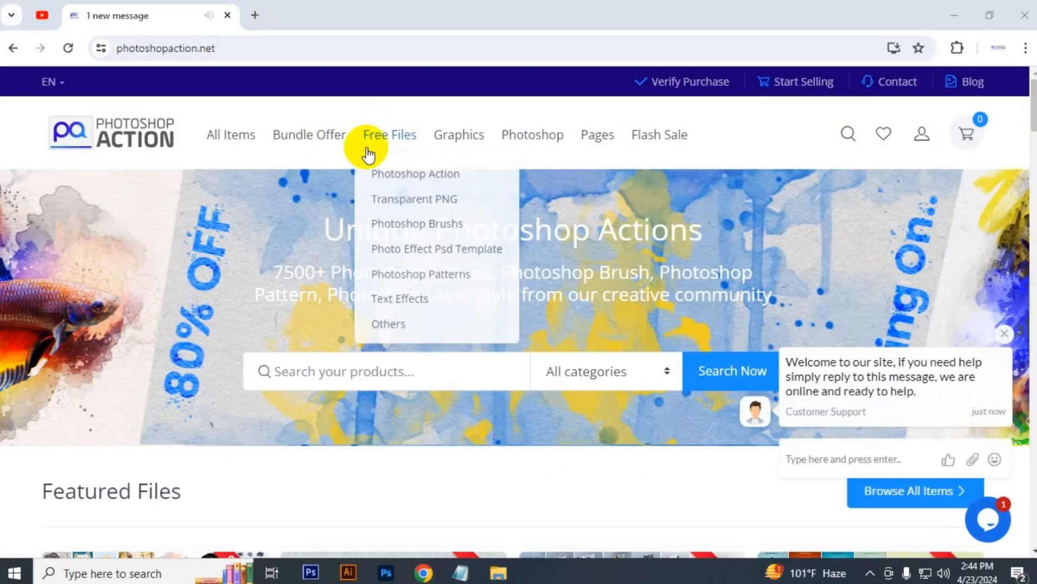
mouse_move(413, 328)
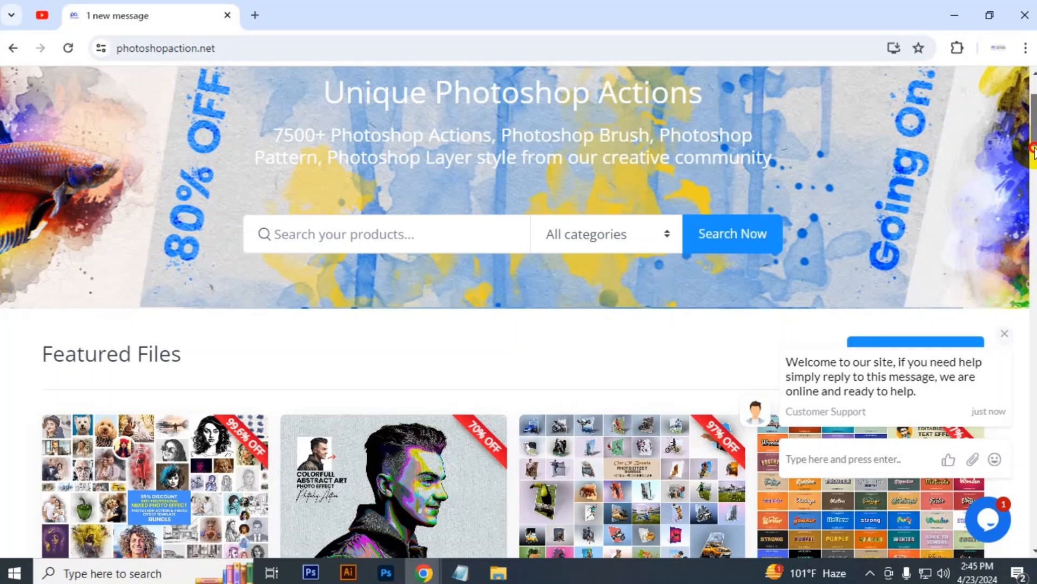
scroll(down, 3)
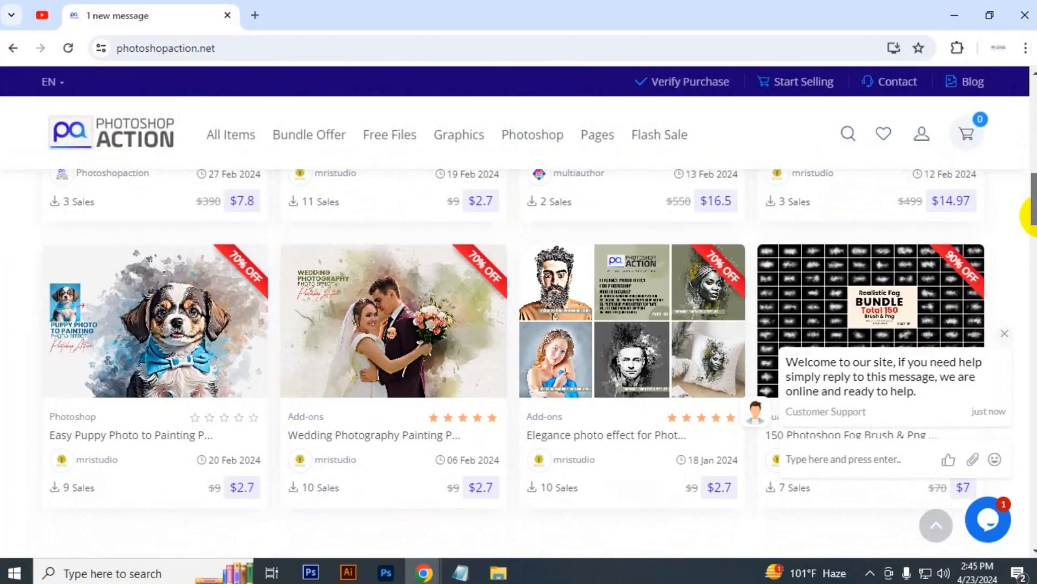
scroll(up, 3)
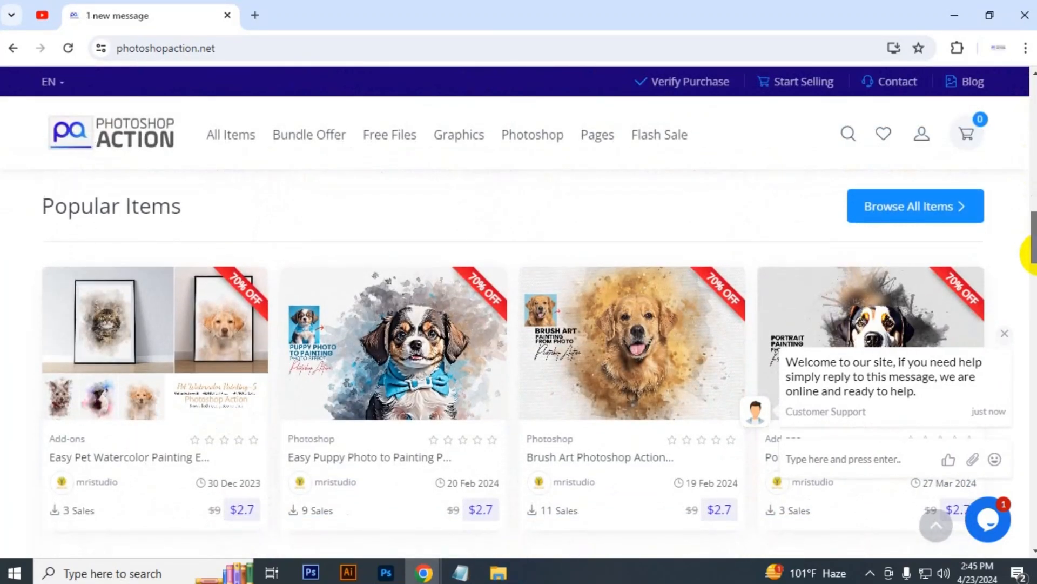
scroll(down, 3)
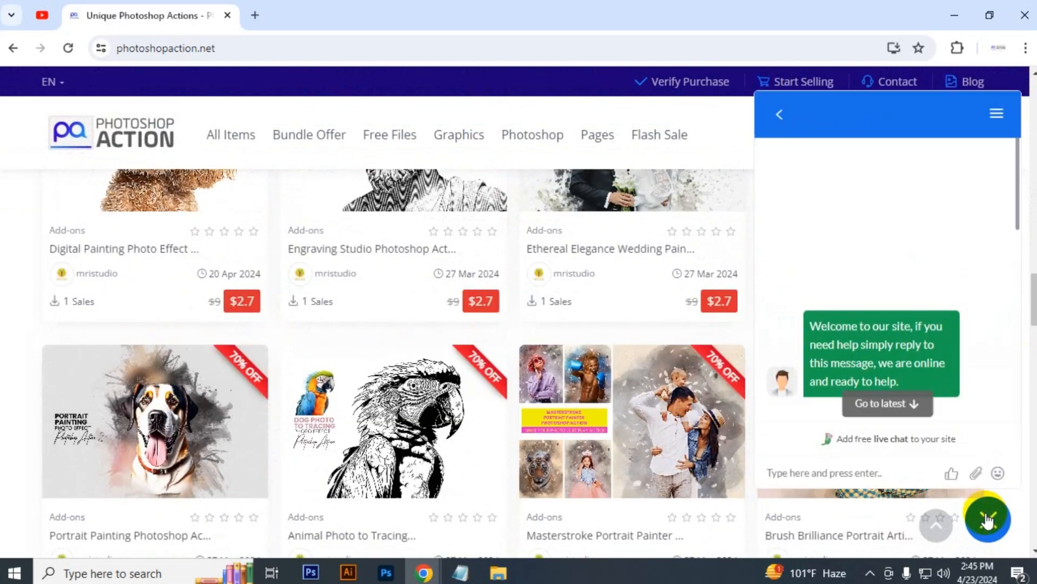
click(779, 115)
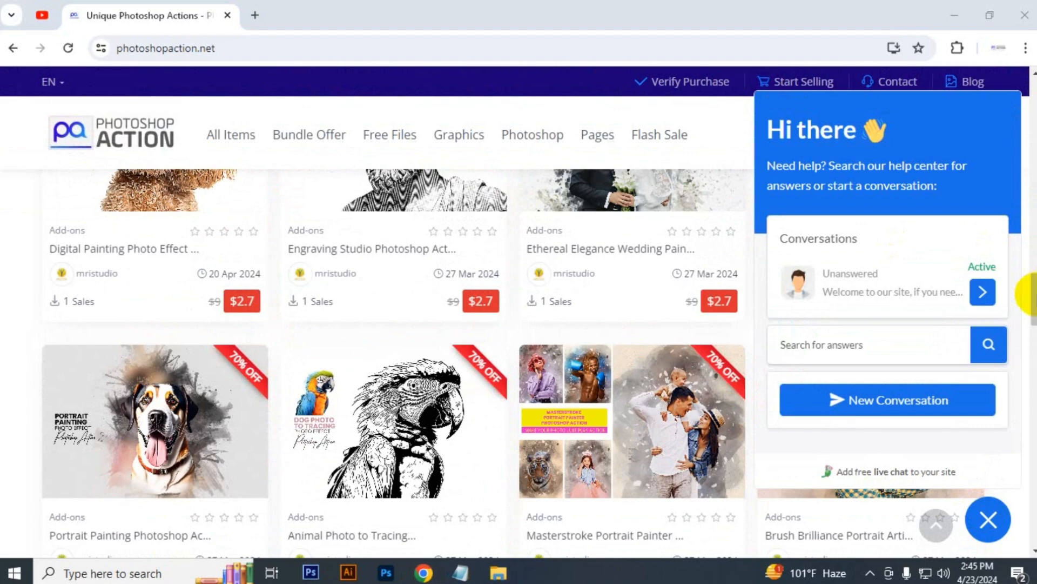
scroll(down, 3)
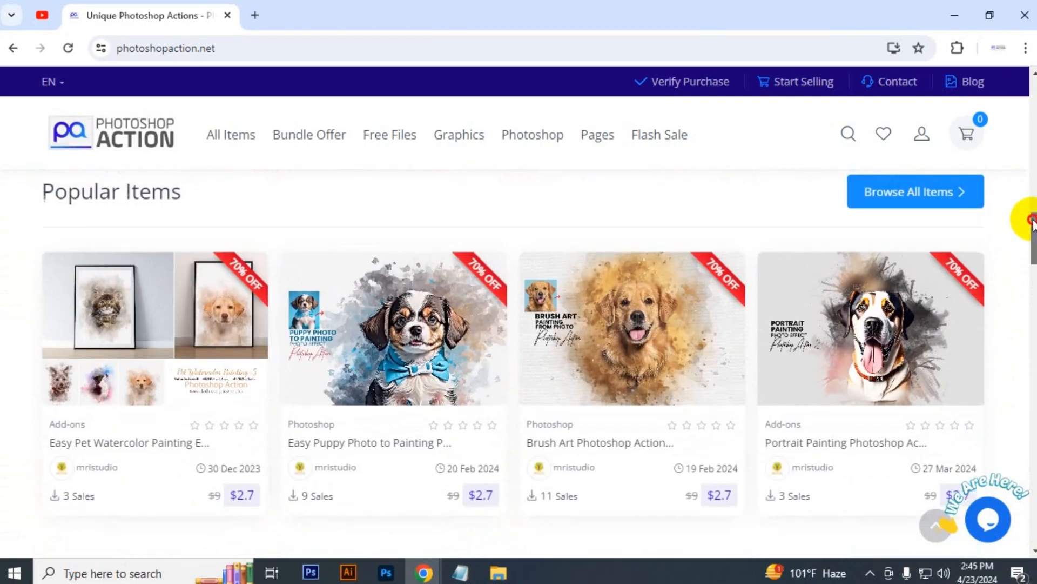
scroll(down, 3)
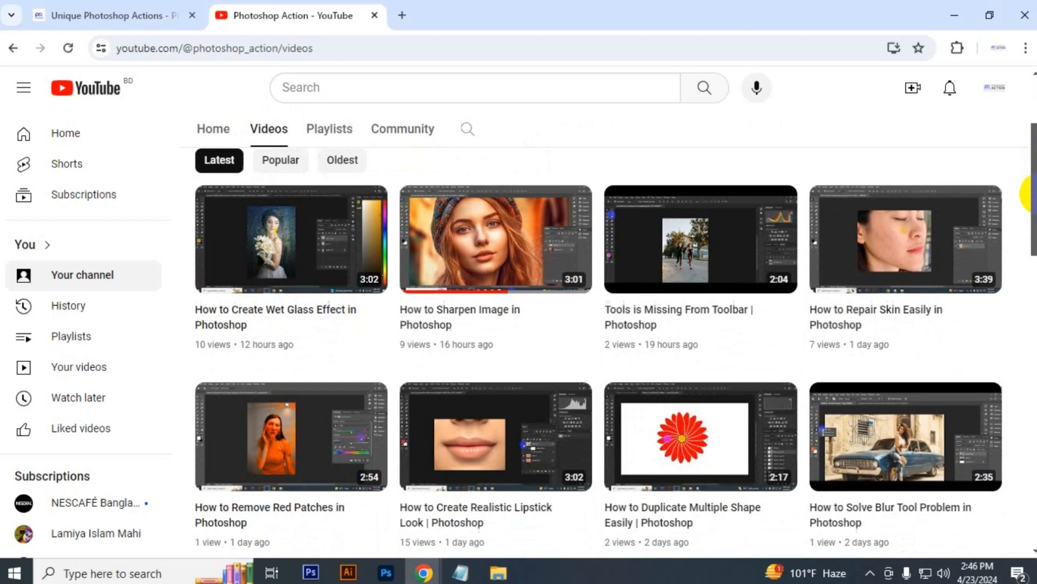
Scroll down the Photoshop Action channel's video grid to its two-week-old uploads
scroll(down, 3)
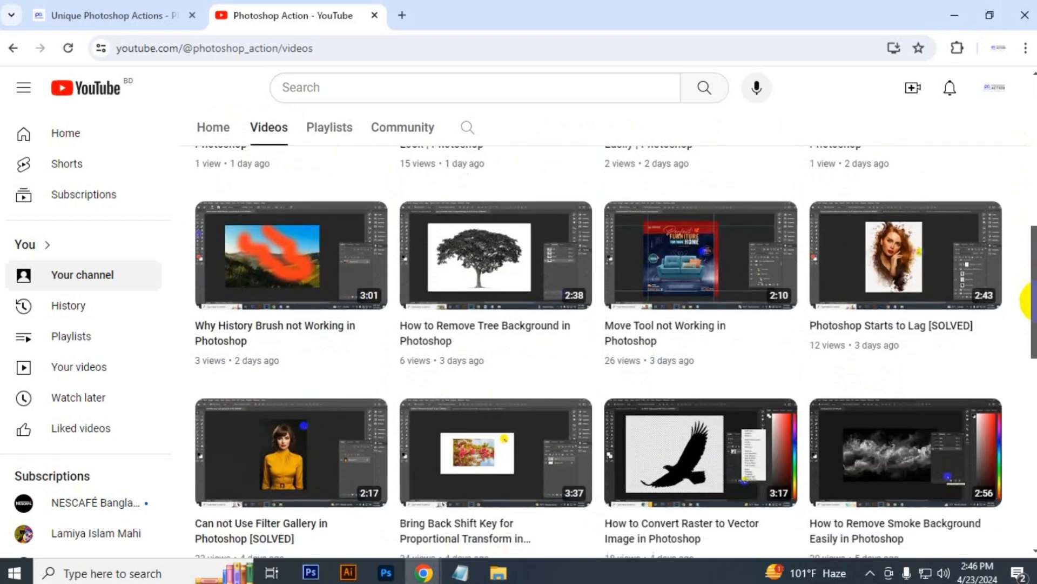
scroll(down, 3)
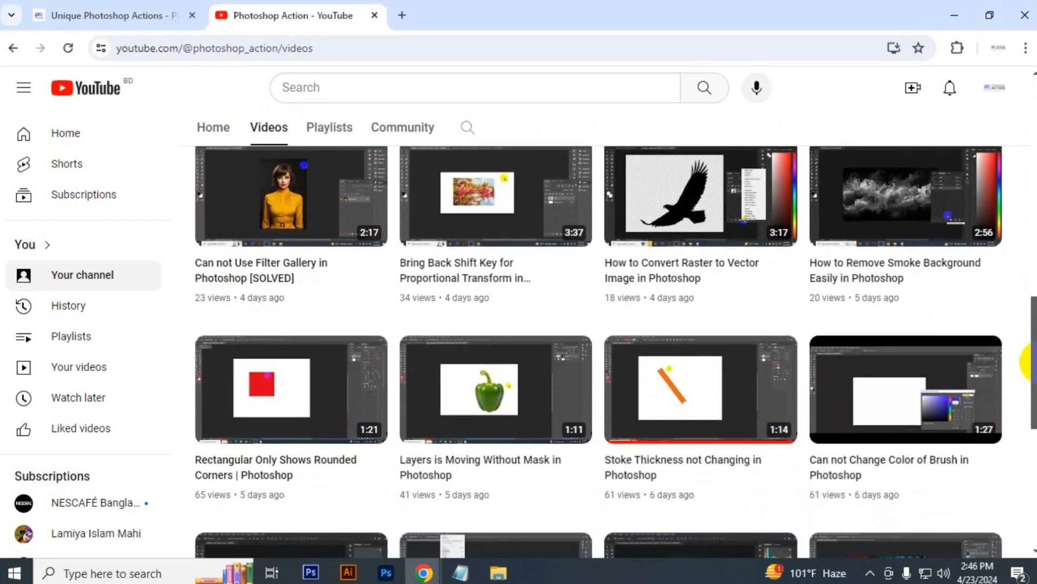
scroll(down, 3)
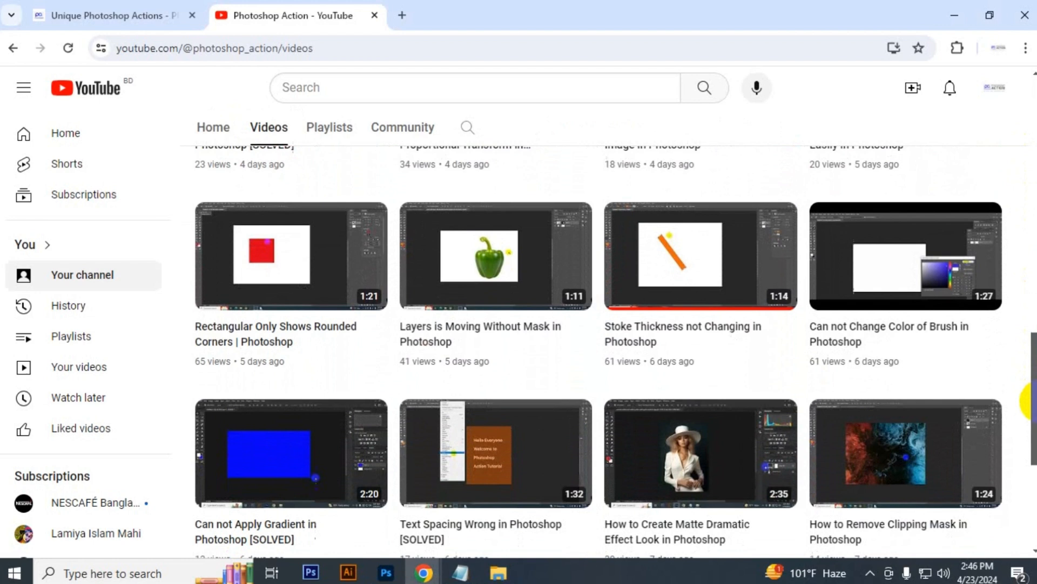
scroll(down, 3)
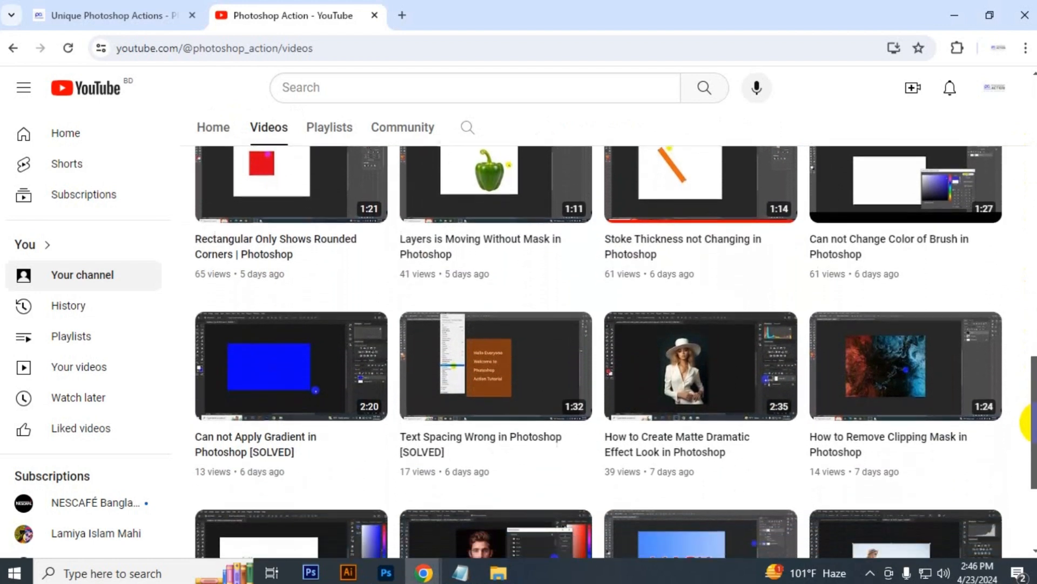
scroll(down, 3)
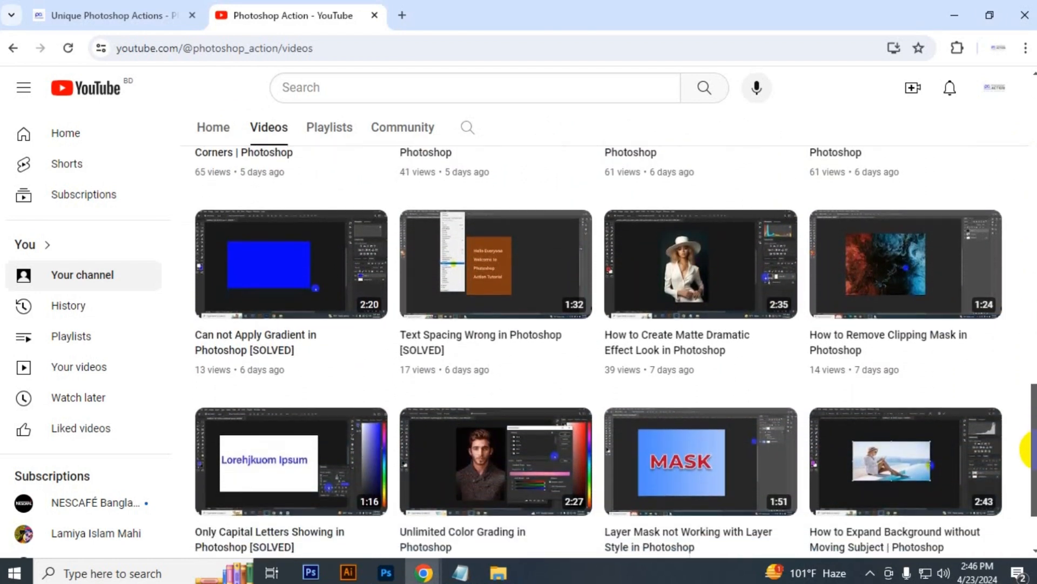
scroll(down, 3)
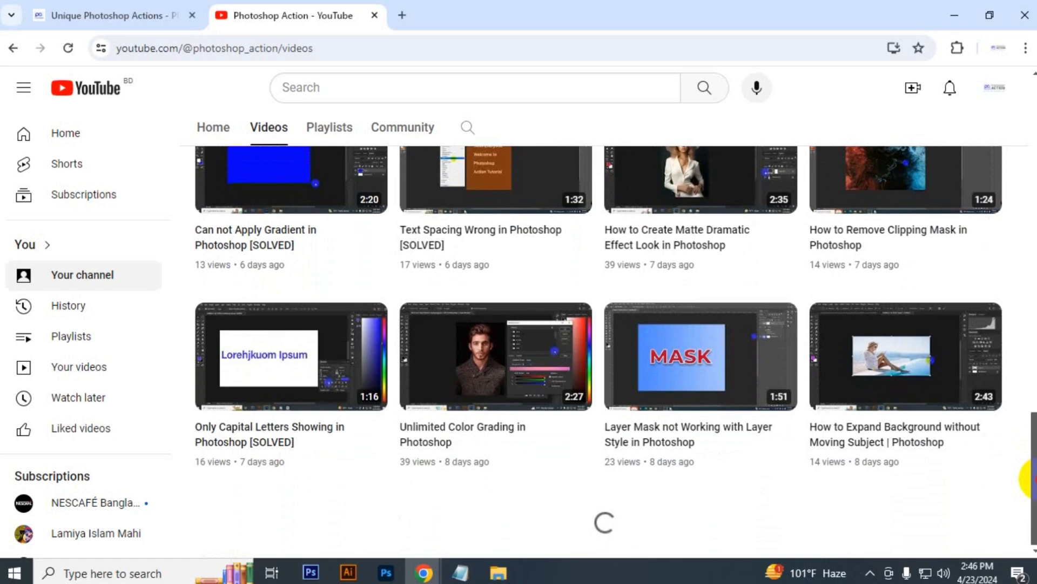
scroll(down, 3)
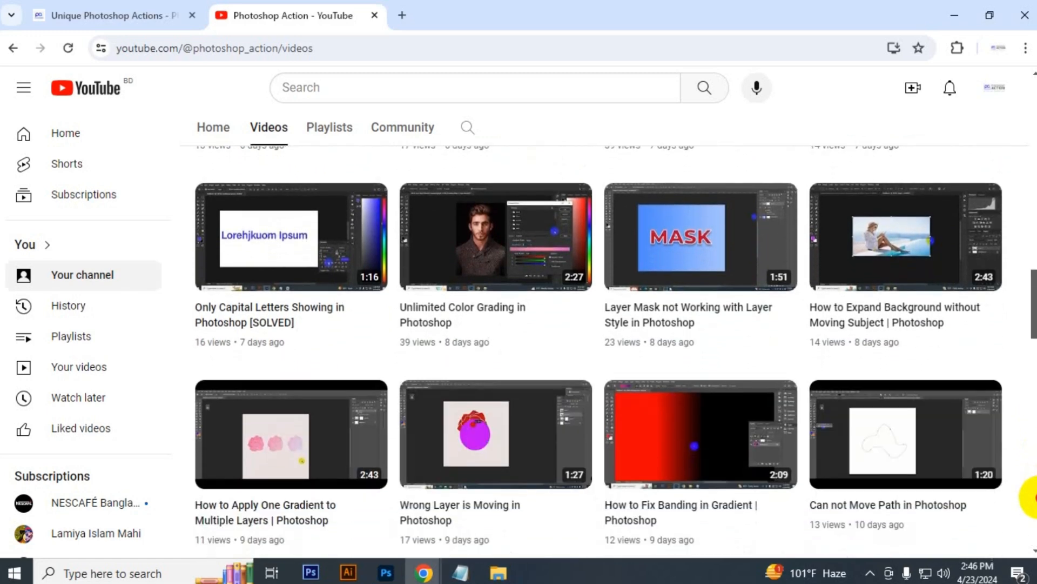
scroll(down, 3)
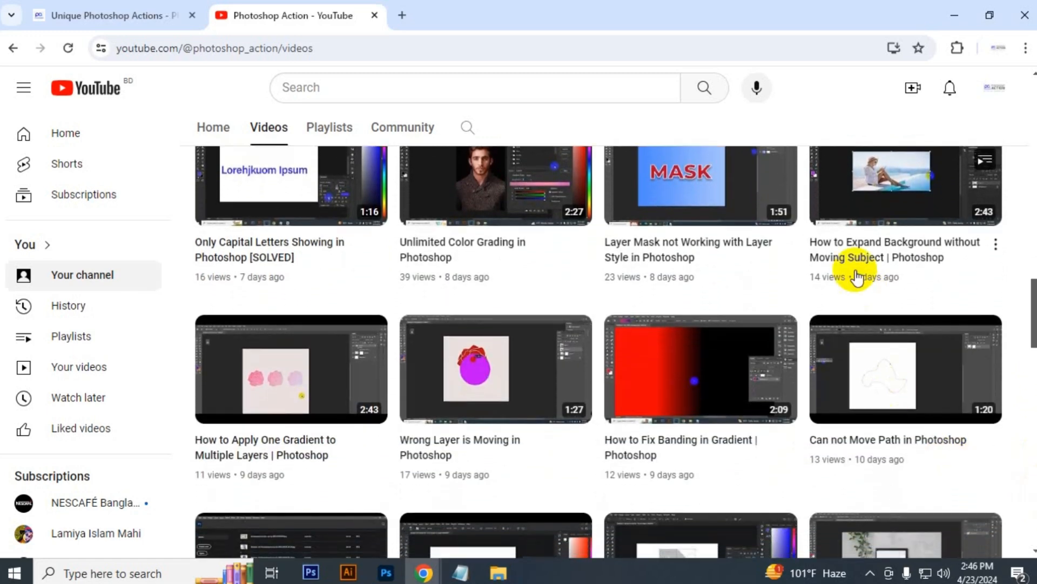
scroll(down, 3)
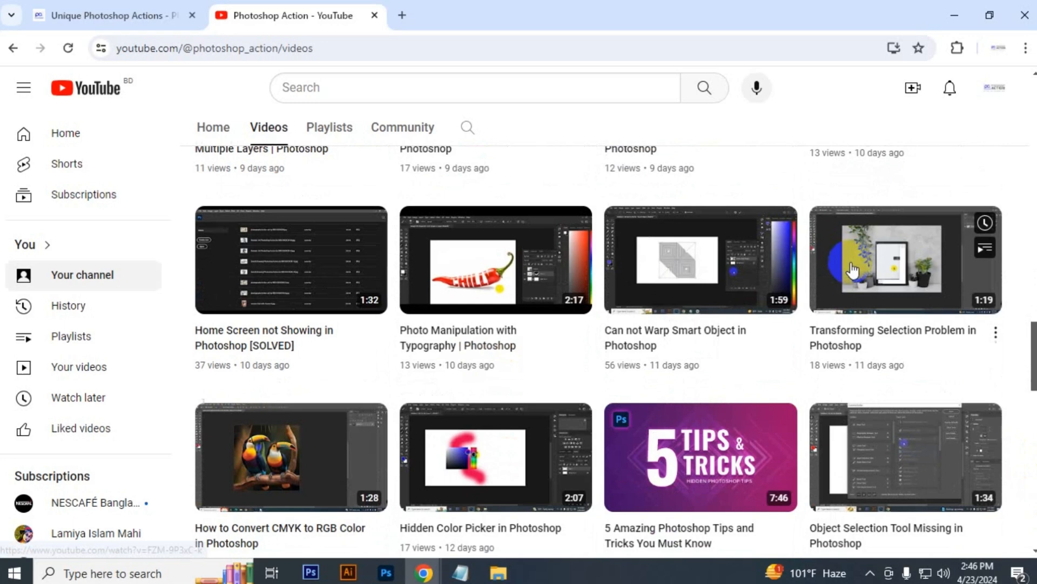
scroll(down, 3)
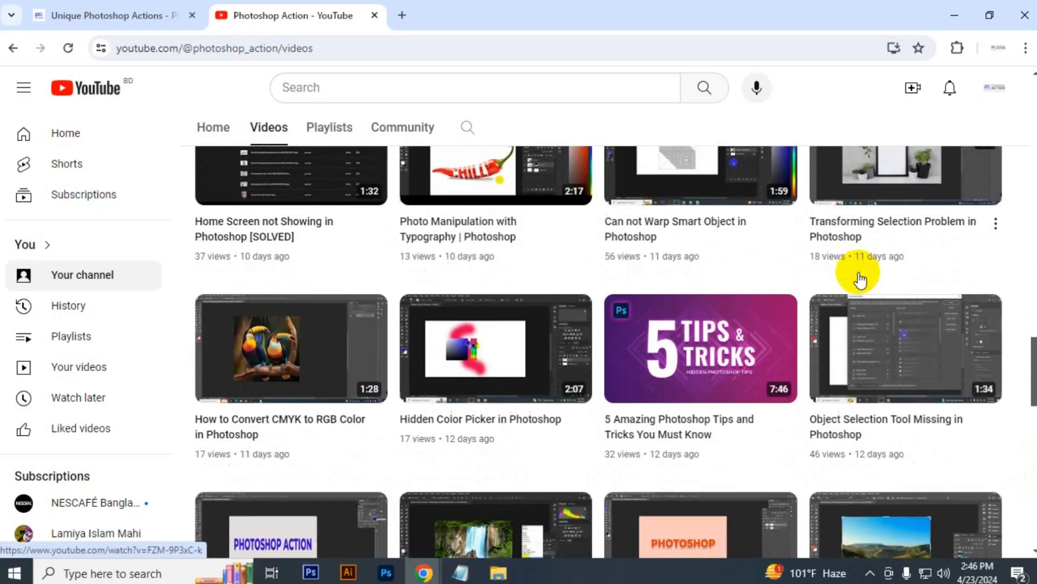
scroll(down, 3)
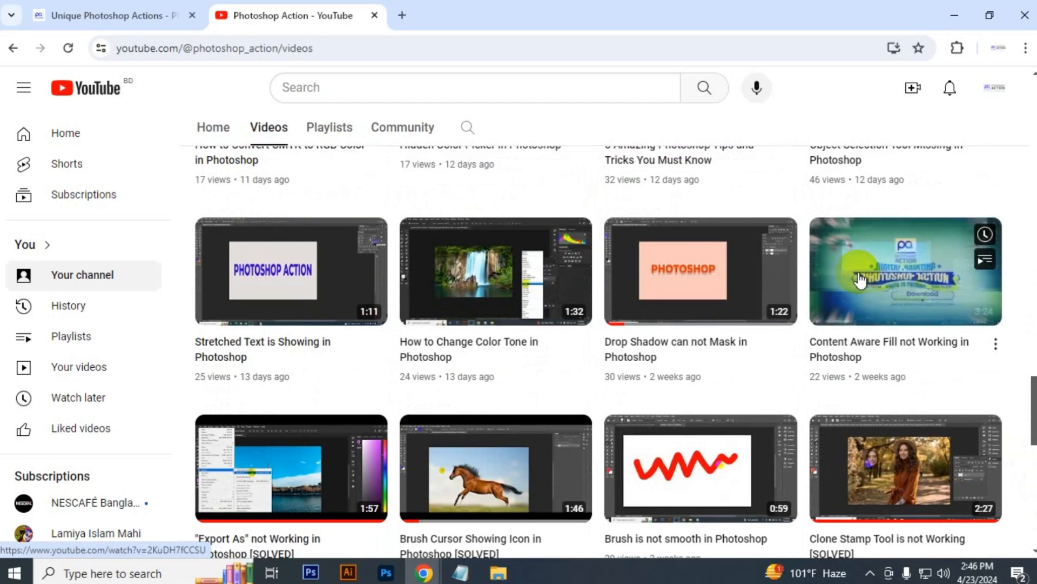
scroll(down, 3)
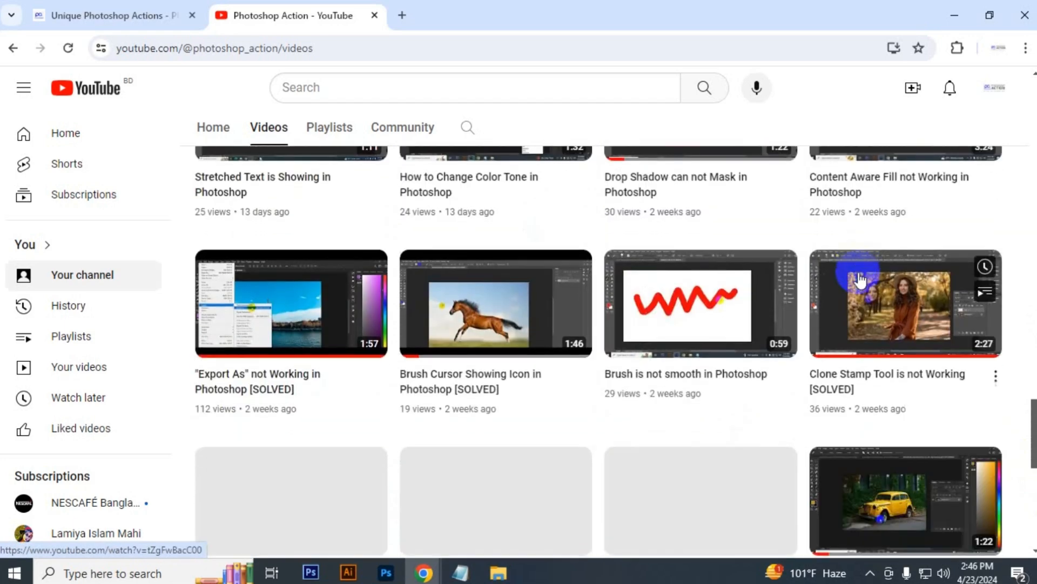